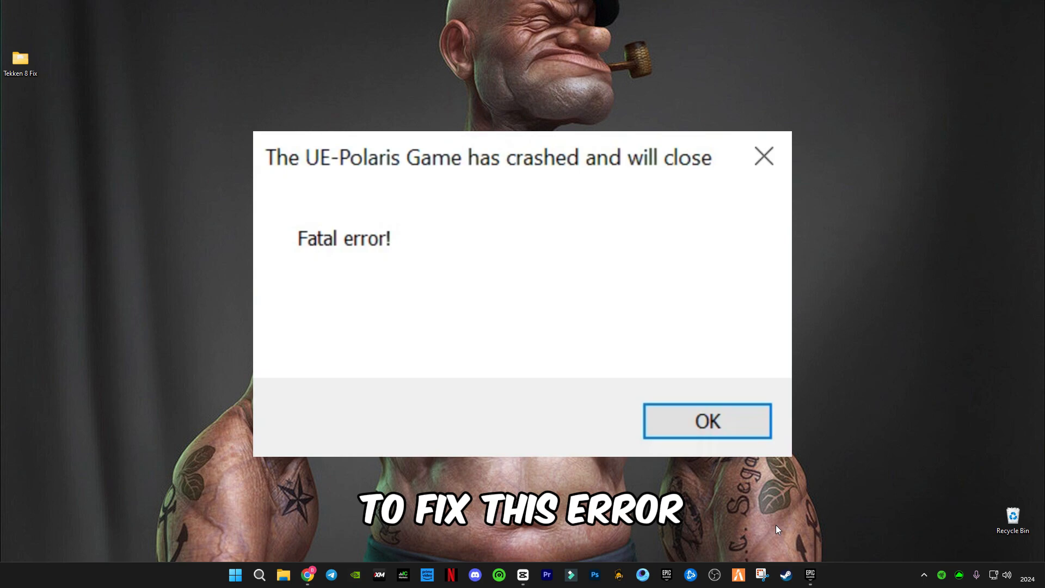
# Step: Dismiss the UE-Polaris Game fatal error message, leaving the desktop clear
pyautogui.click(707, 420)
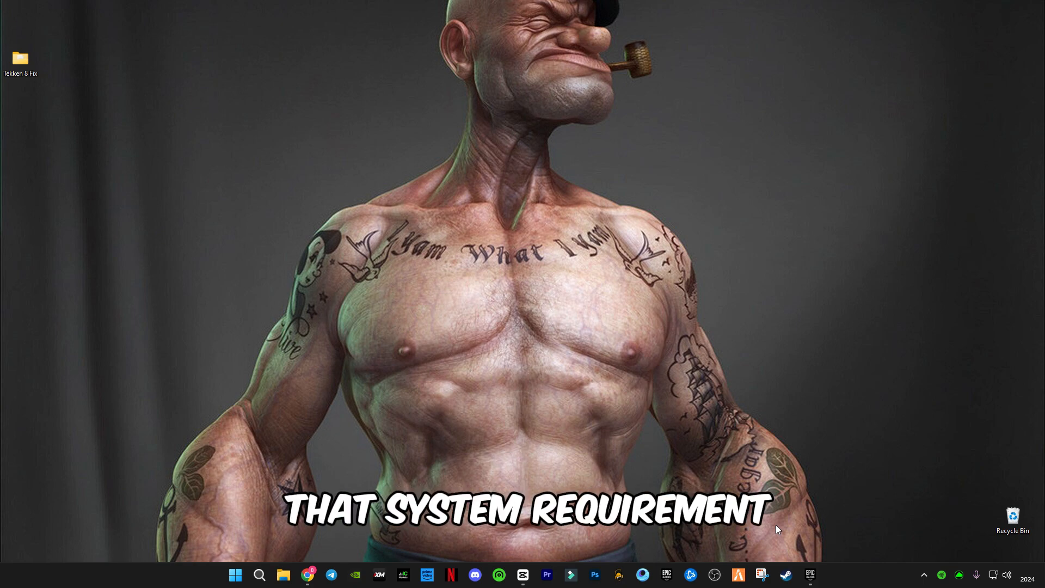
pyautogui.moveTo(307, 574)
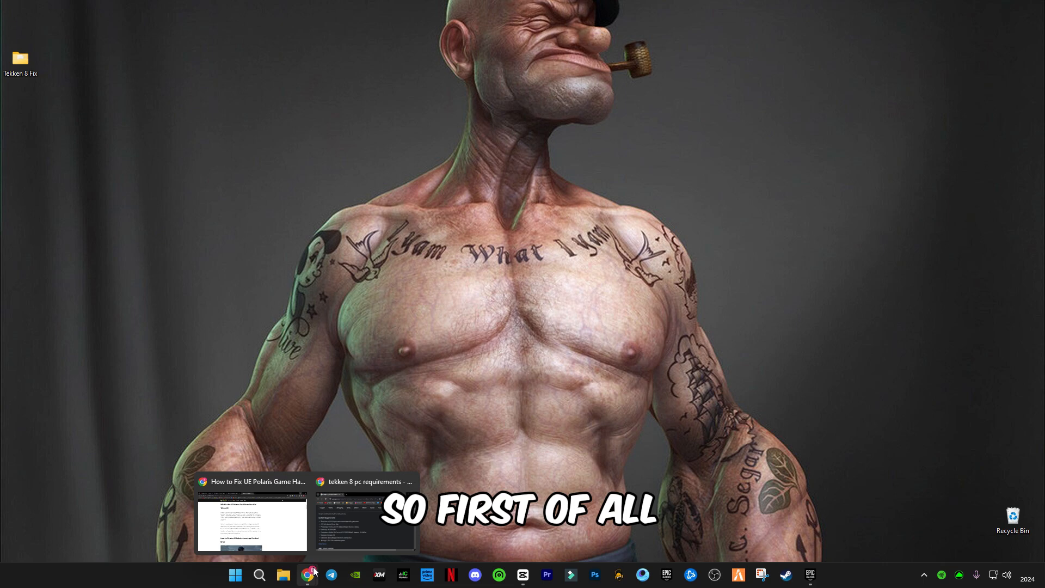
pyautogui.click(364, 481)
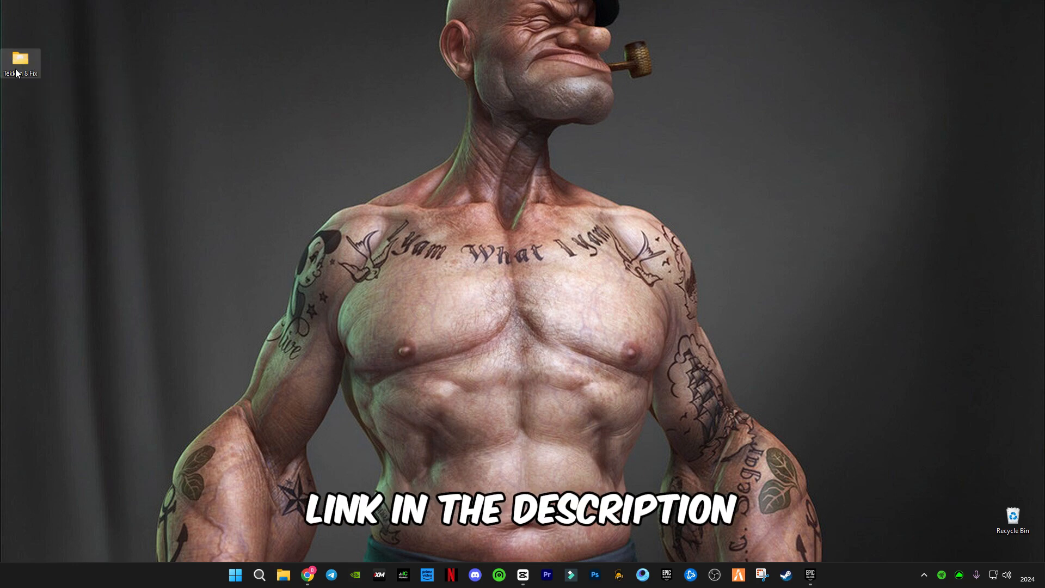
pyautogui.moveTo(20, 63)
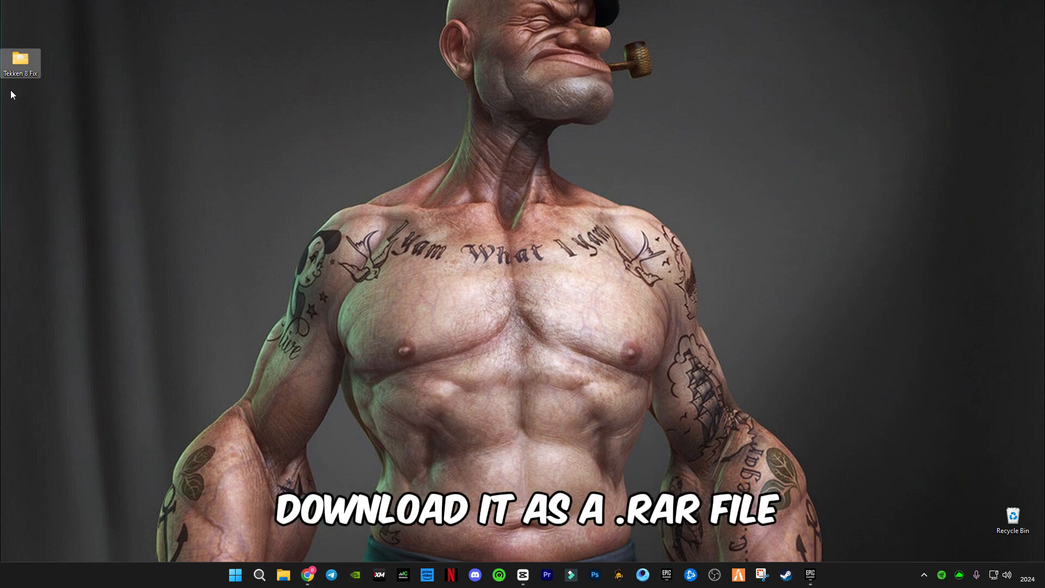
pyautogui.moveTo(21, 60)
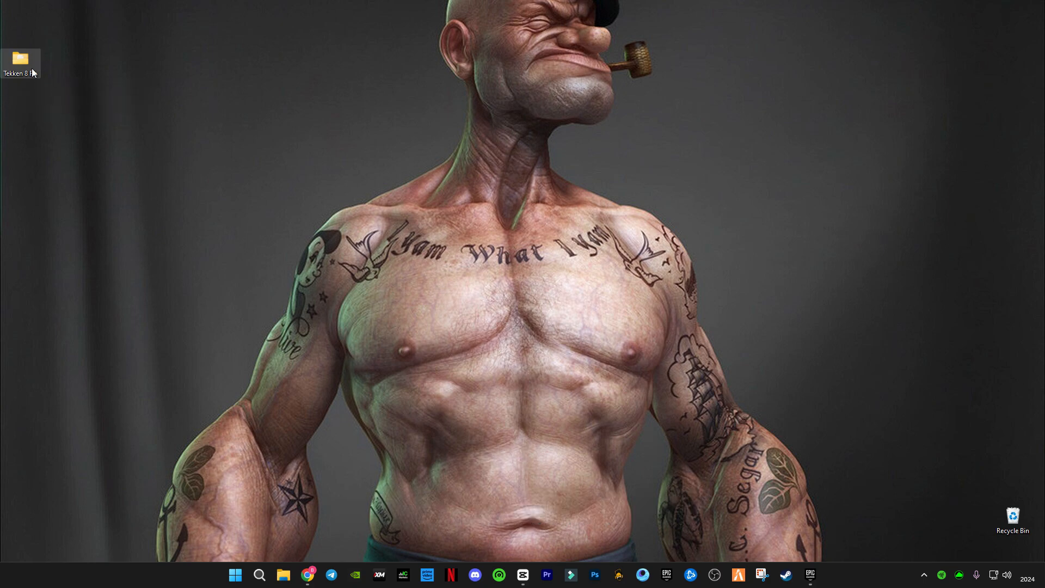
# Step: From the Tekken 8 Fix desktop folder, launch dxcpl.exe inside Directx Properties
pyautogui.doubleClick(20, 56)
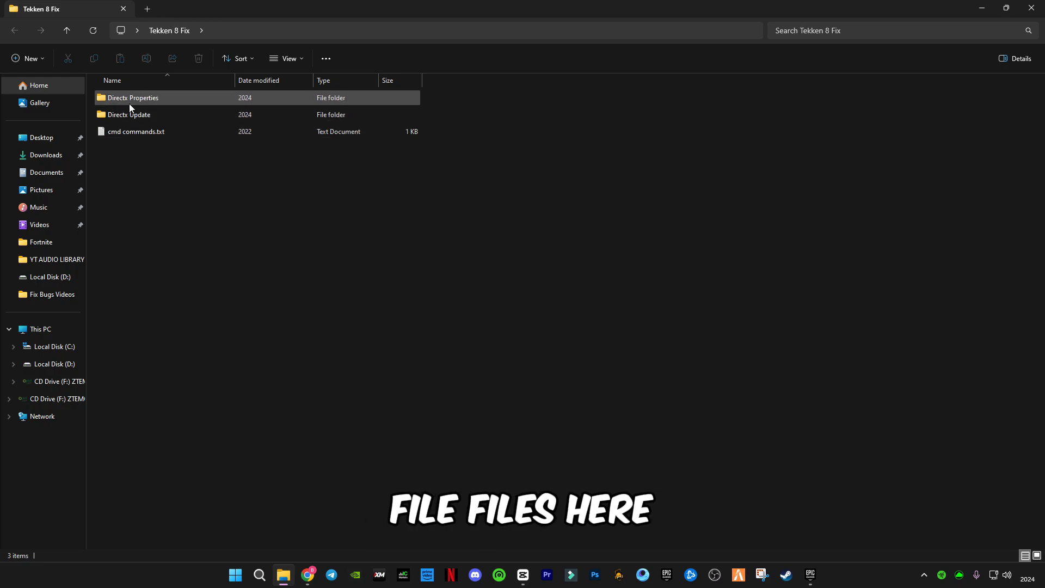
pyautogui.click(133, 114)
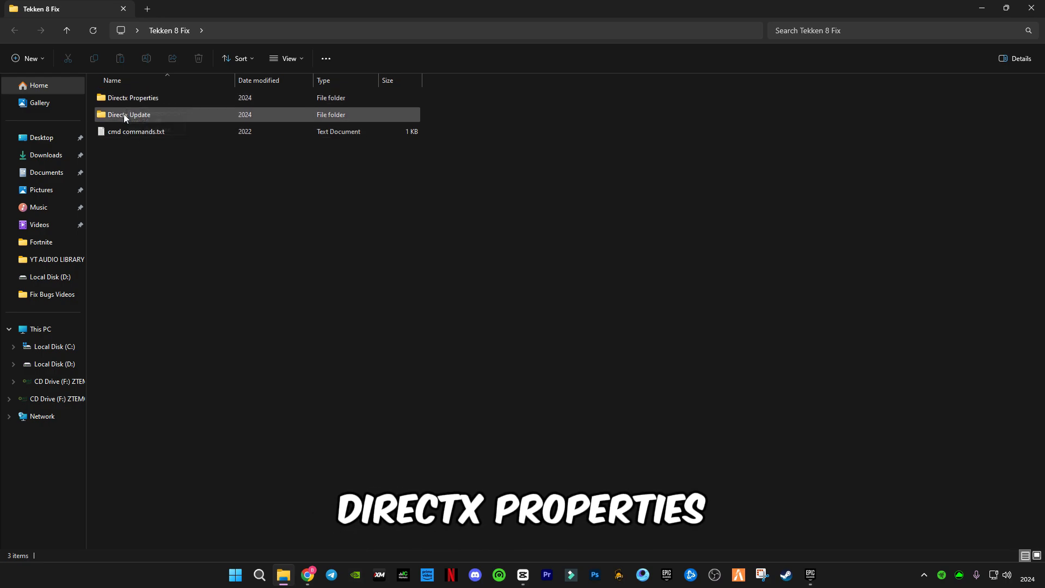
pyautogui.click(132, 97)
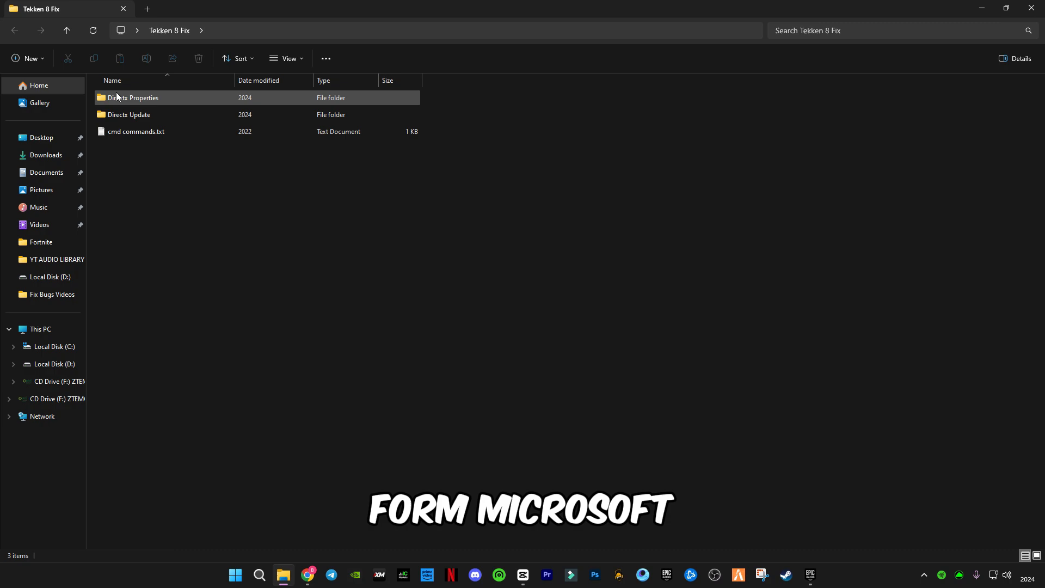
pyautogui.doubleClick(134, 97)
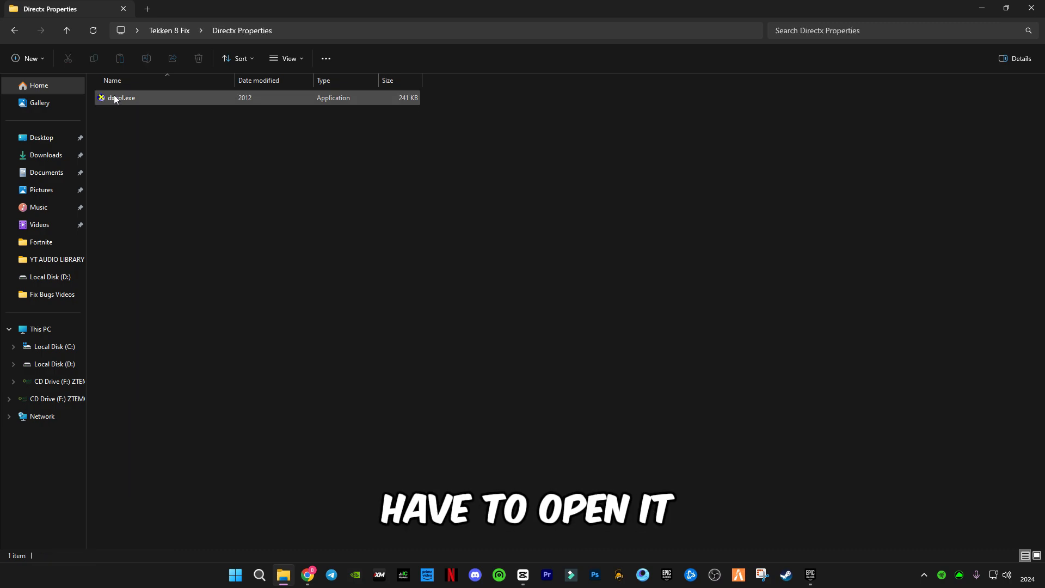
pyautogui.doubleClick(121, 97)
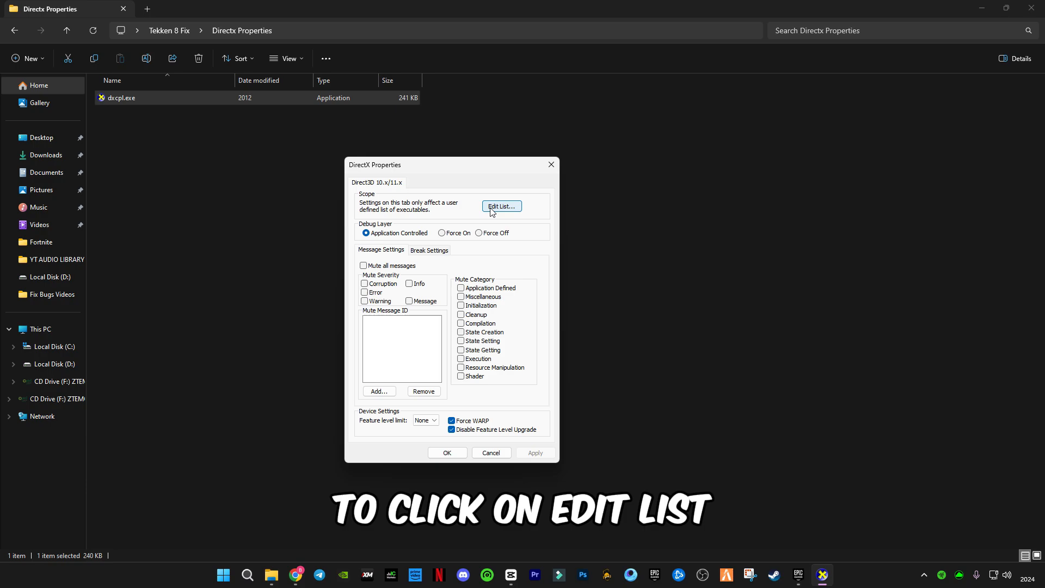
# Step: Add C:\Program Files (x86)\Steam\steam.exe to the Direct3D executable list and apply the settings
pyautogui.click(501, 206)
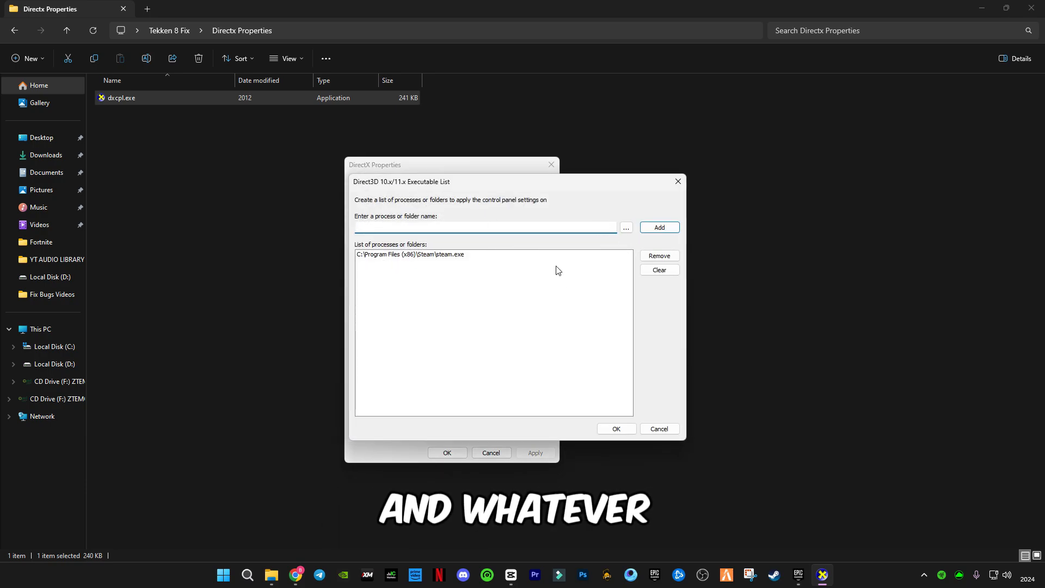
pyautogui.moveTo(447, 284)
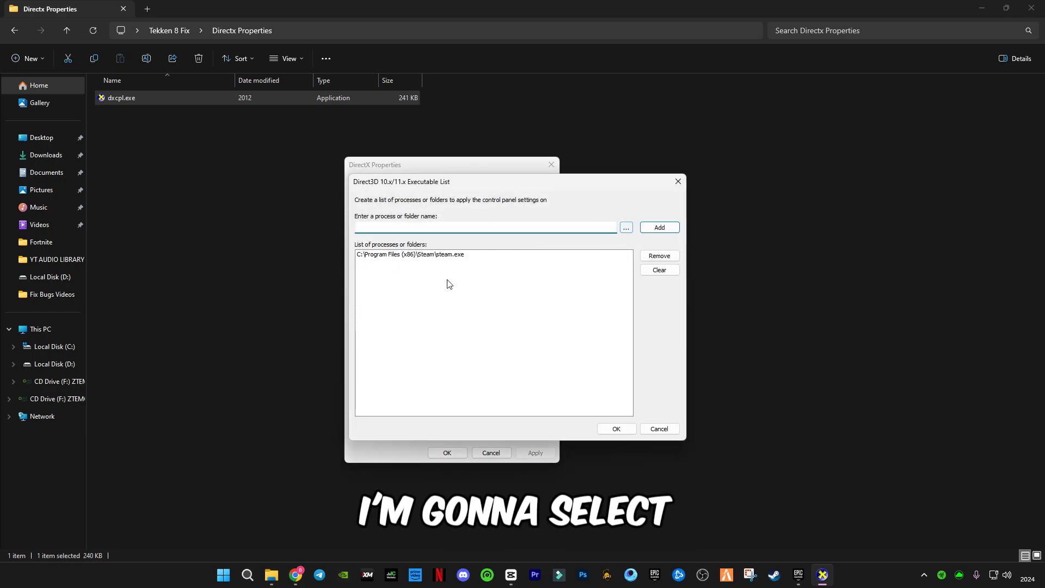
pyautogui.click(624, 227)
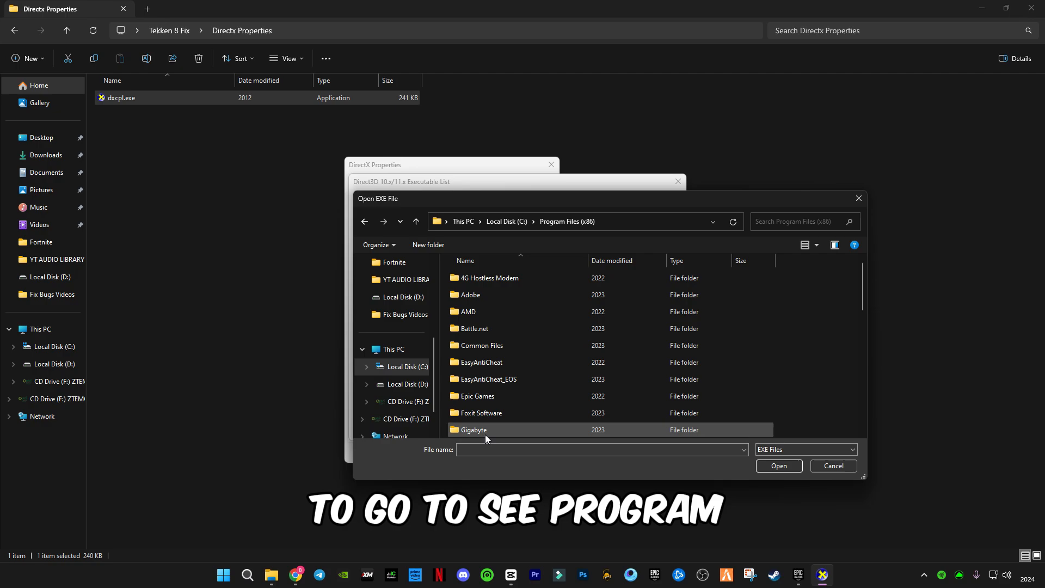
pyautogui.scroll(-3)
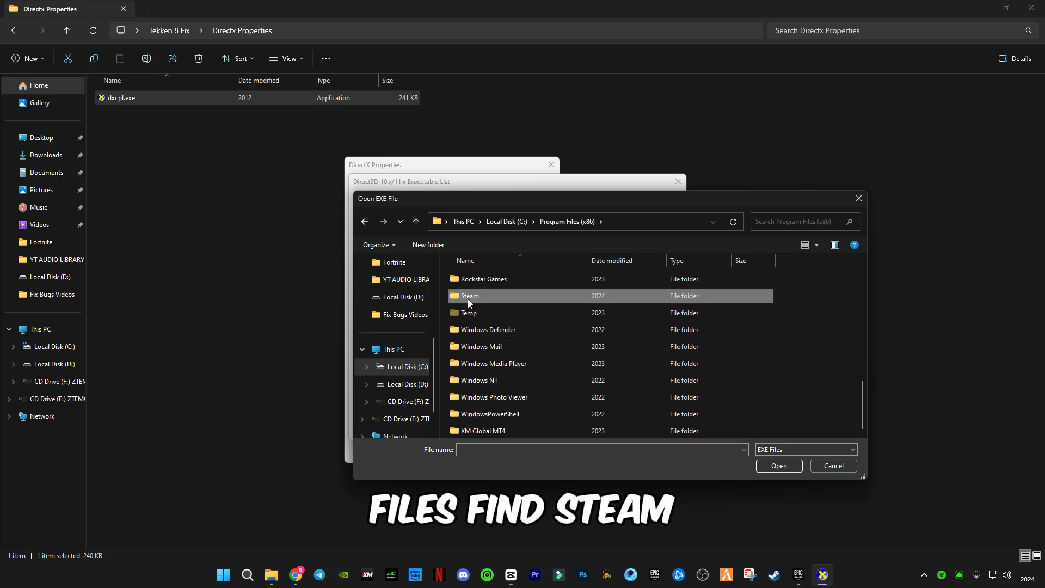
pyautogui.doubleClick(468, 296)
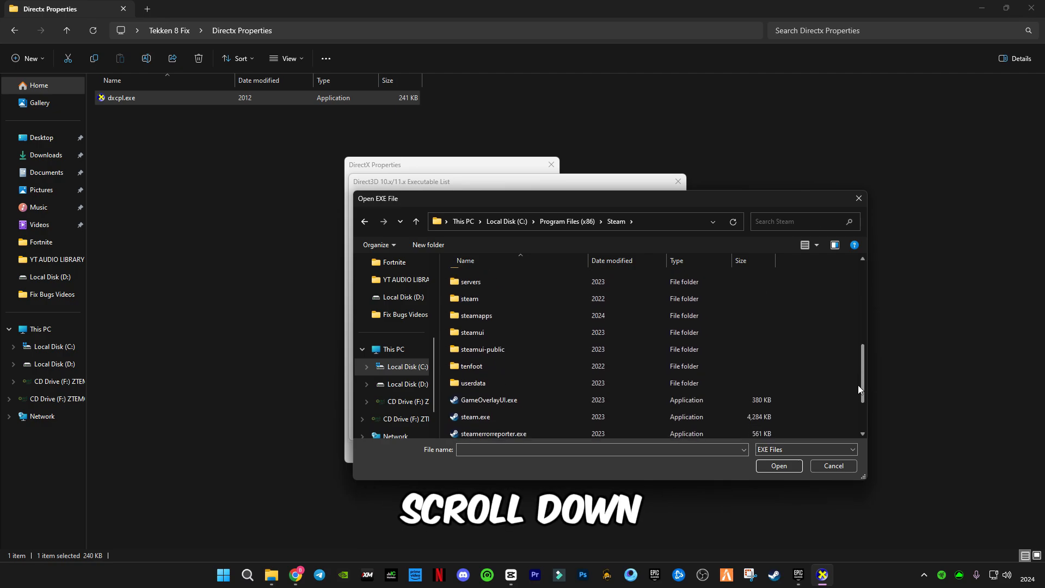
pyautogui.click(476, 358)
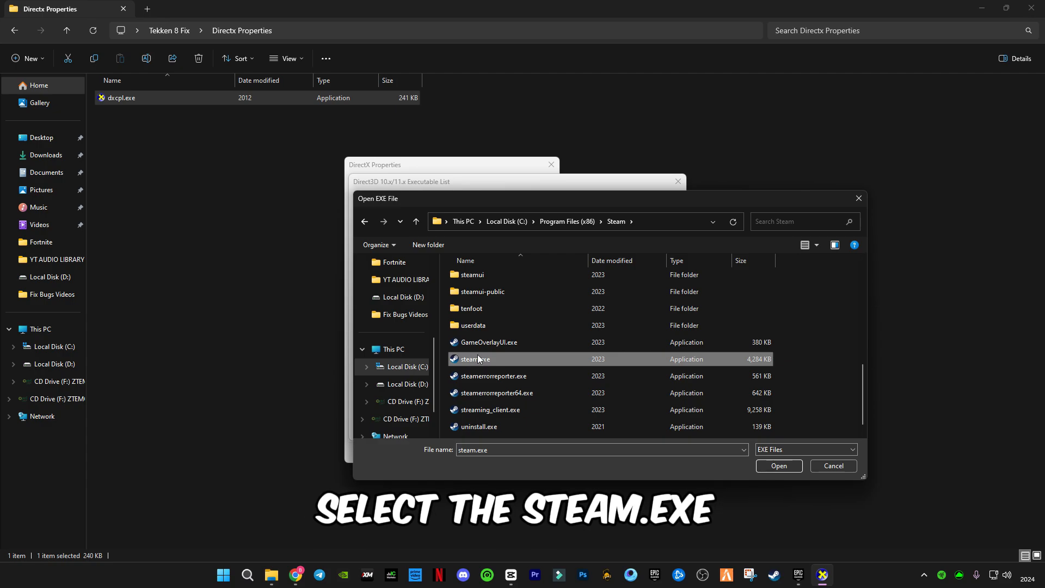
pyautogui.click(777, 464)
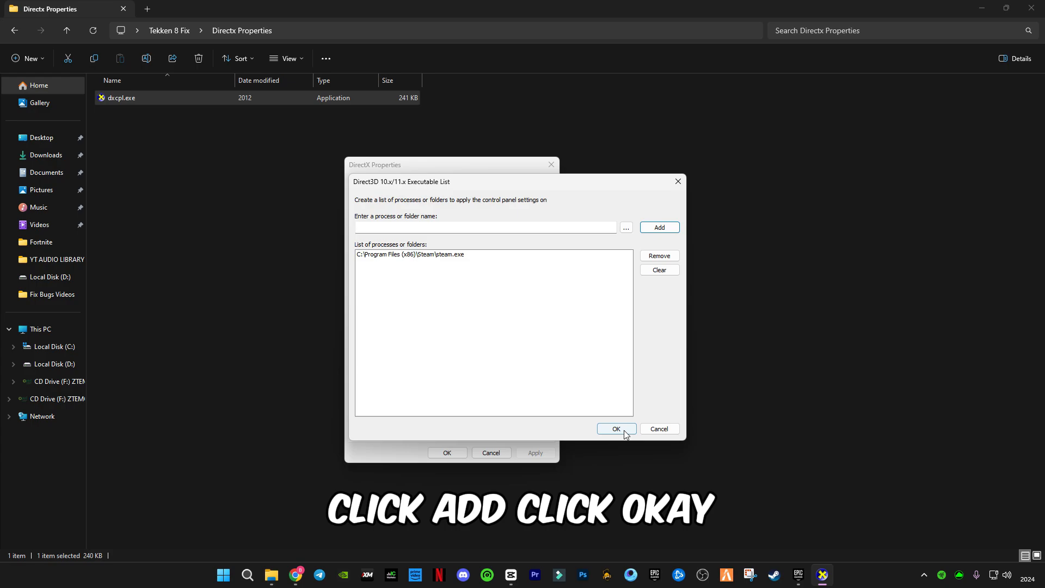
pyautogui.click(615, 429)
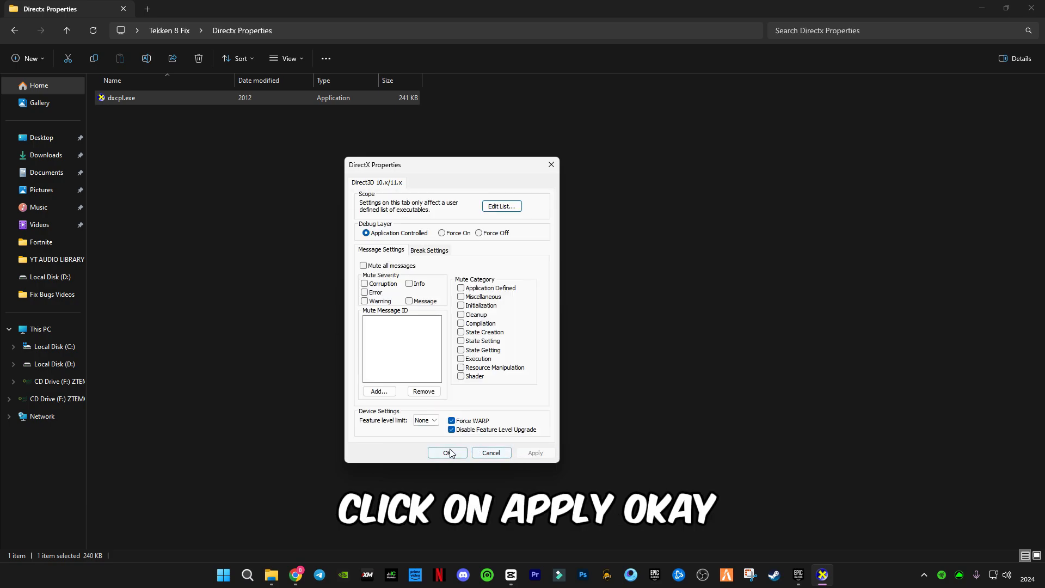
pyautogui.click(447, 453)
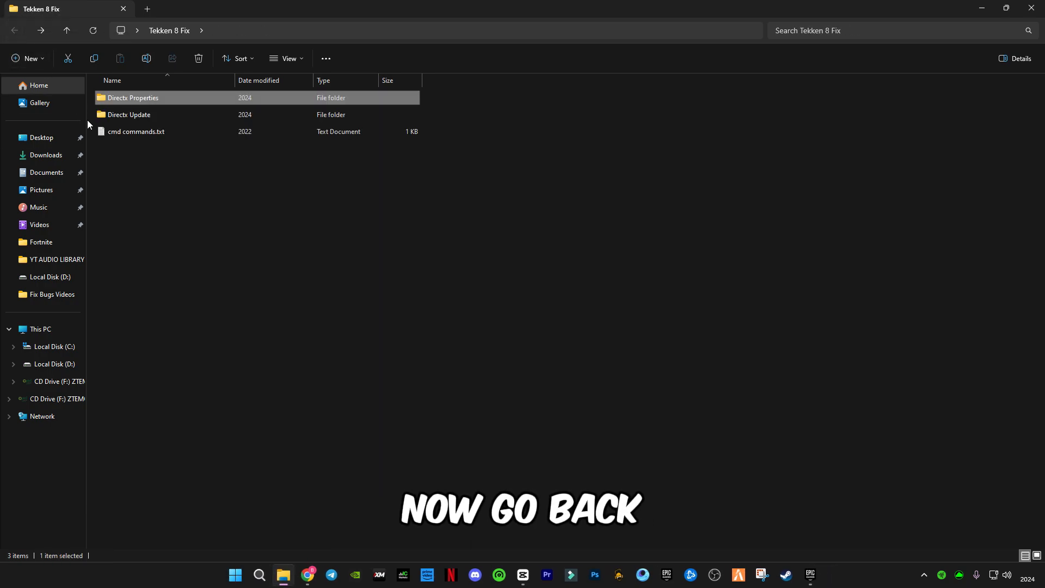
# Step: Run the DirectX web setup from Directx Update, accepting the license and skipping the Bing Bar
pyautogui.doubleClick(128, 114)
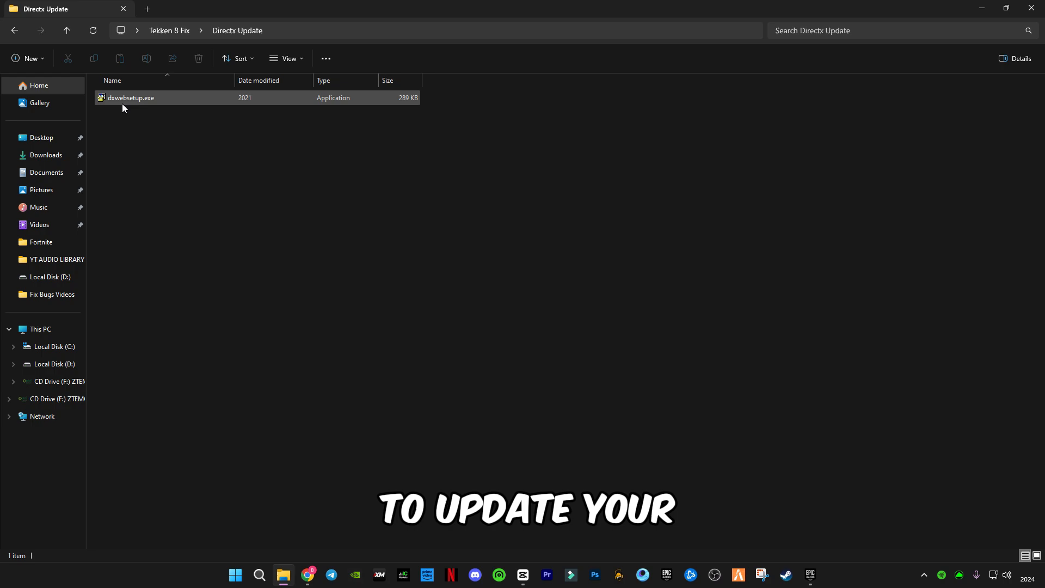
pyautogui.doubleClick(131, 98)
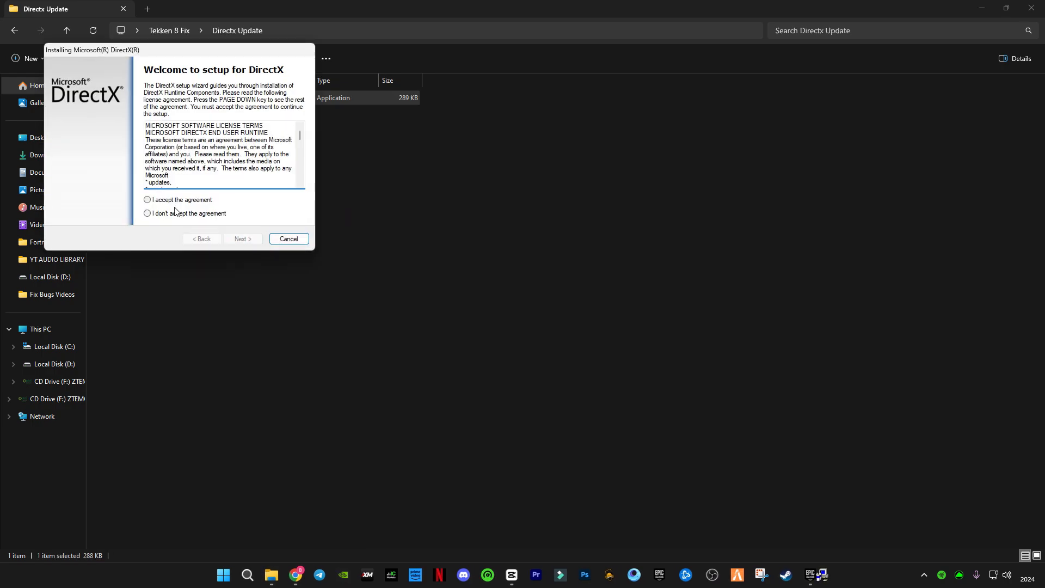
pyautogui.click(147, 199)
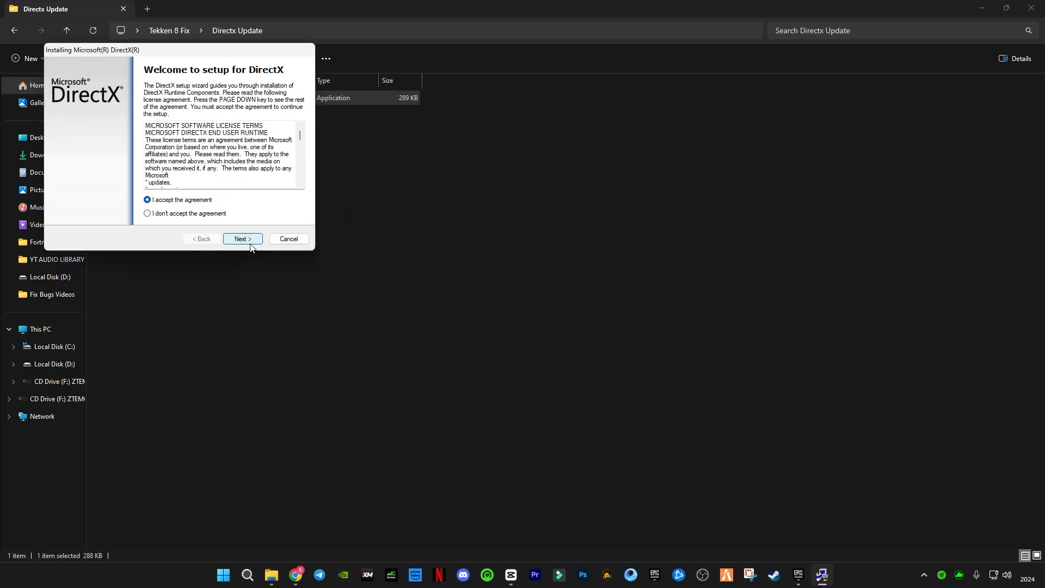
pyautogui.click(241, 239)
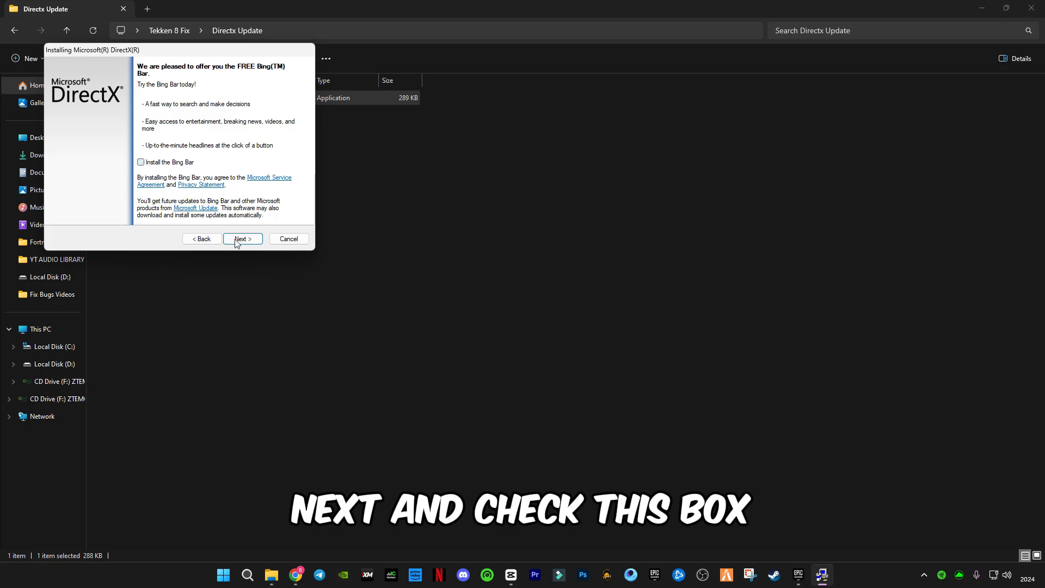
pyautogui.click(242, 239)
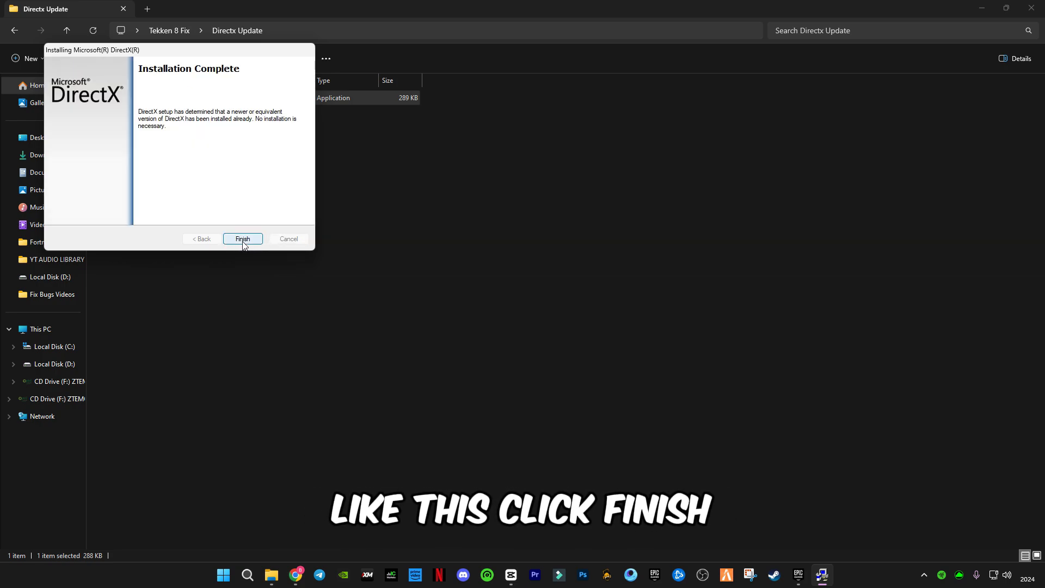
pyautogui.click(242, 239)
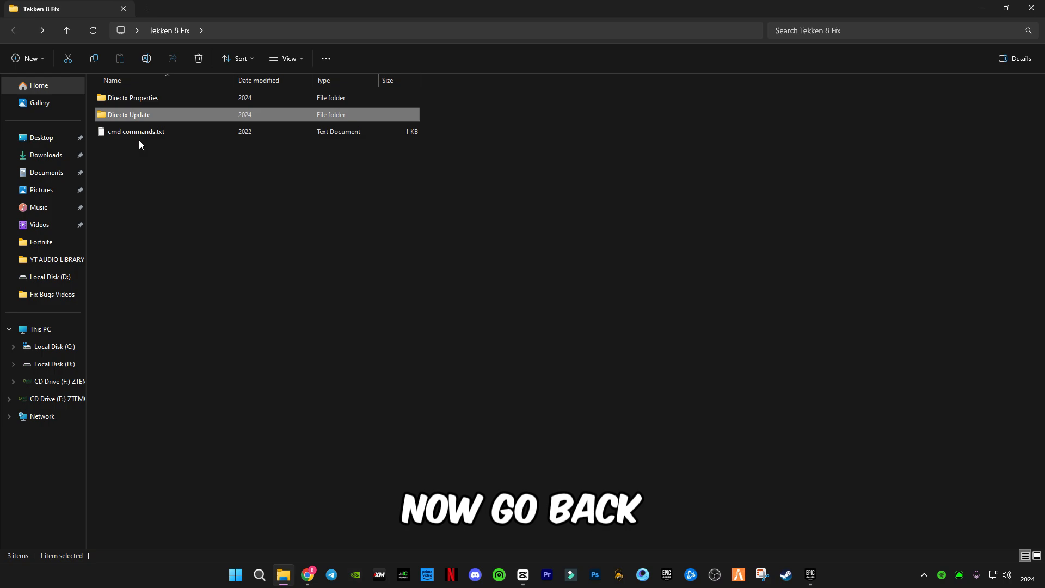
# Step: Launch an administrator Command Prompt alongside the cmd commands text file
pyautogui.doubleClick(137, 131)
pyautogui.write('cmd')
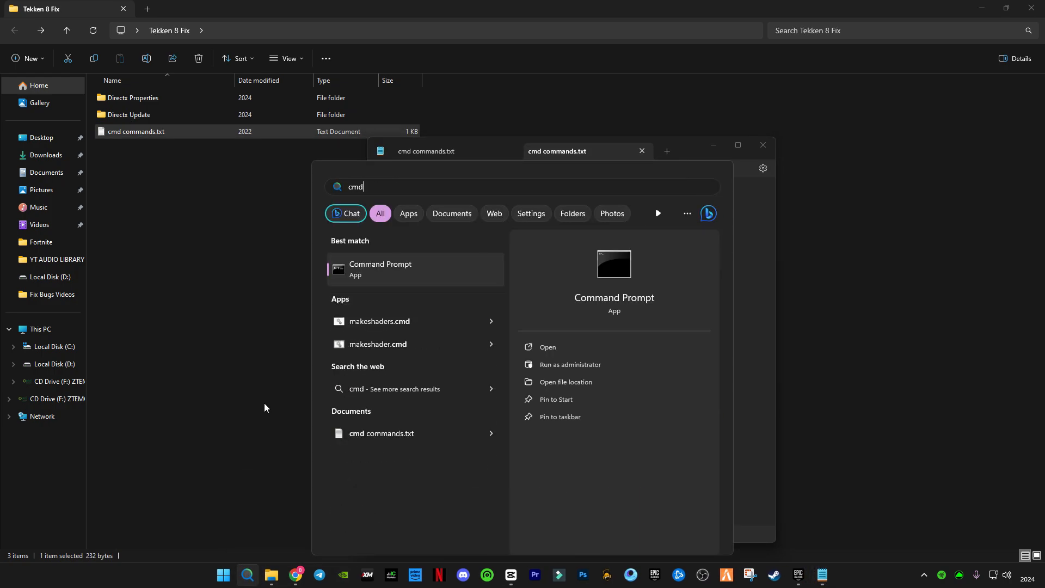
pyautogui.click(569, 365)
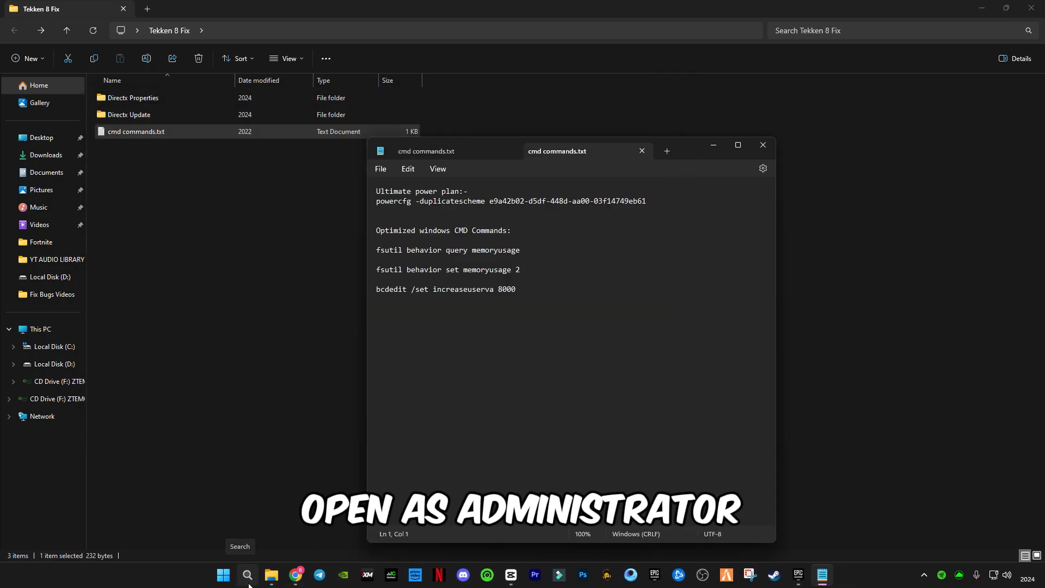
pyautogui.click(247, 575)
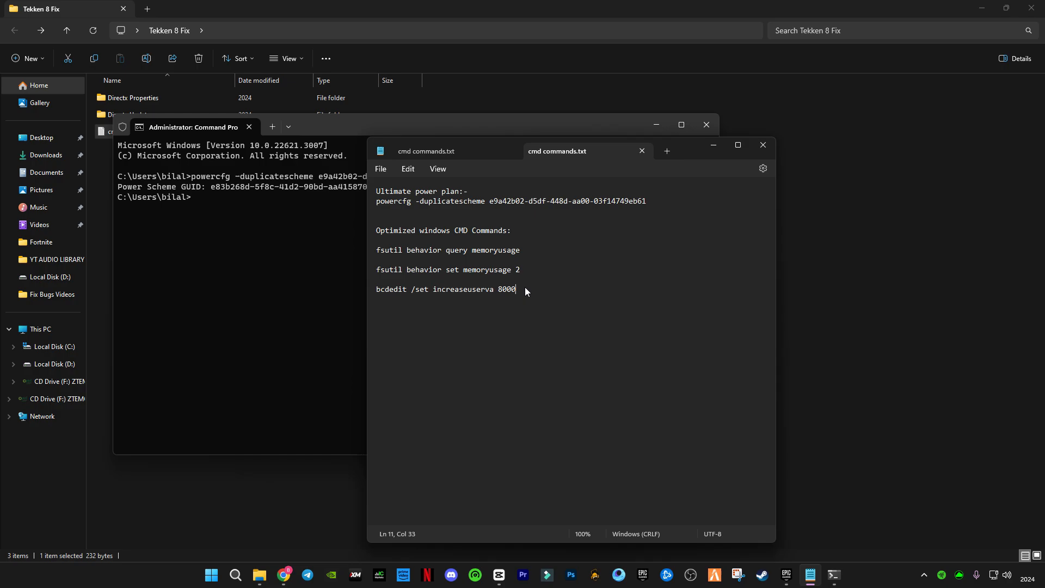
# Step: Run 'bcdedit /set increaseuserva 8000' in the prompt, then exit it
pyautogui.moveTo(376, 250); pyautogui.dragTo(515, 289)
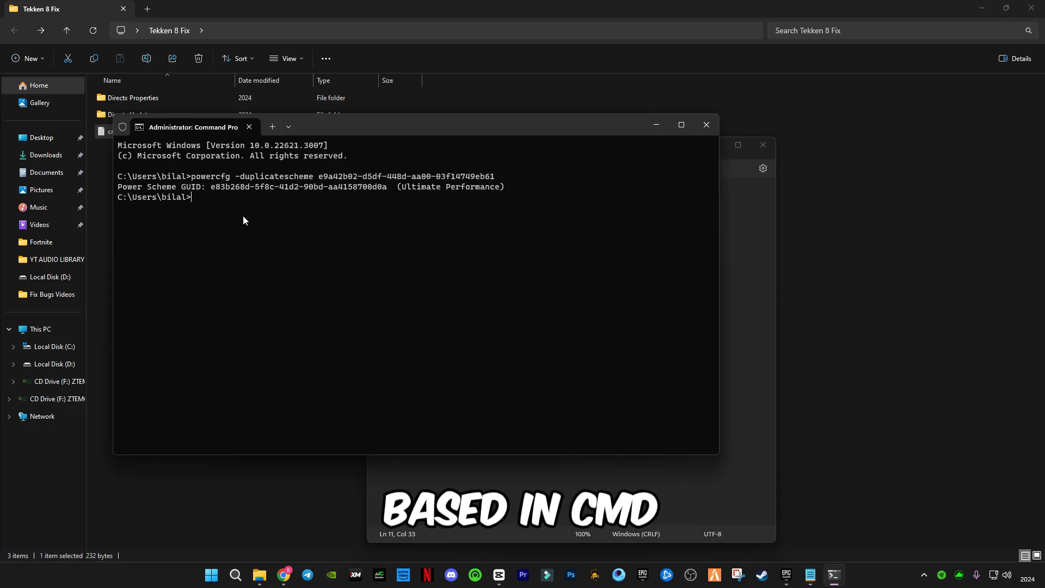
pyautogui.write('bcdedit /set increaseuserva 8000')
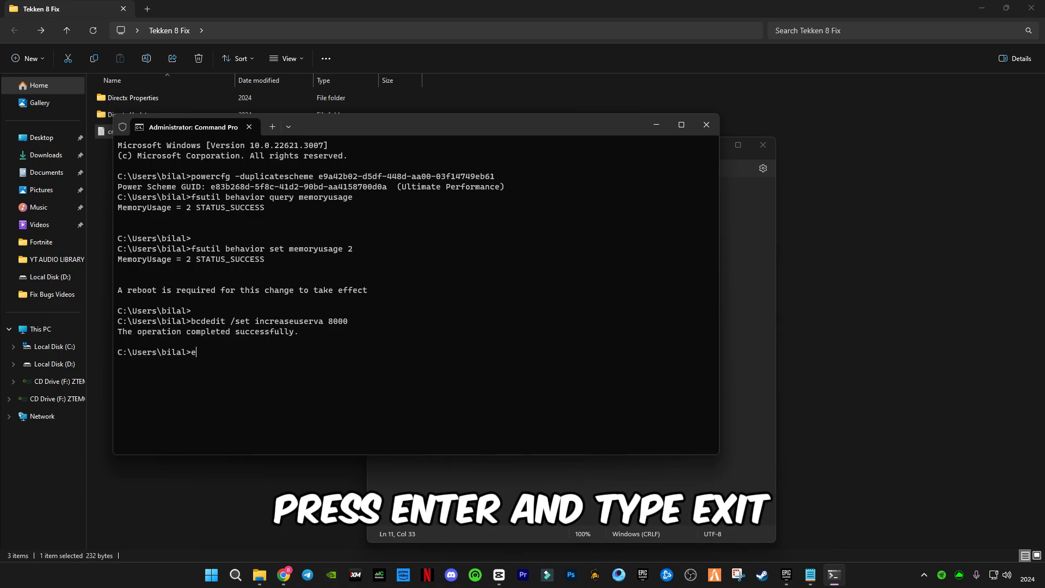
pyautogui.write('xit')
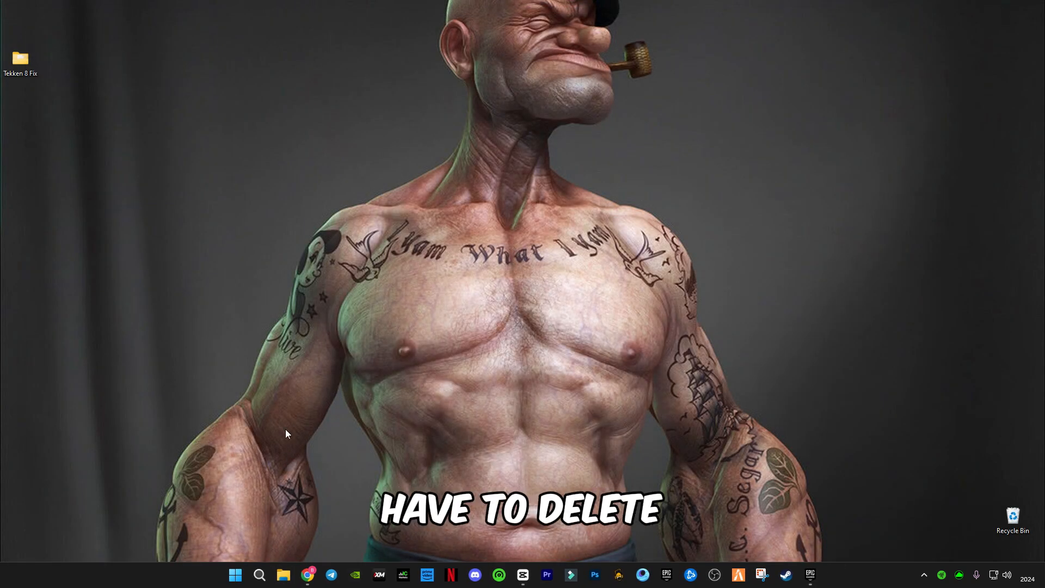
pyautogui.moveTo(259, 575)
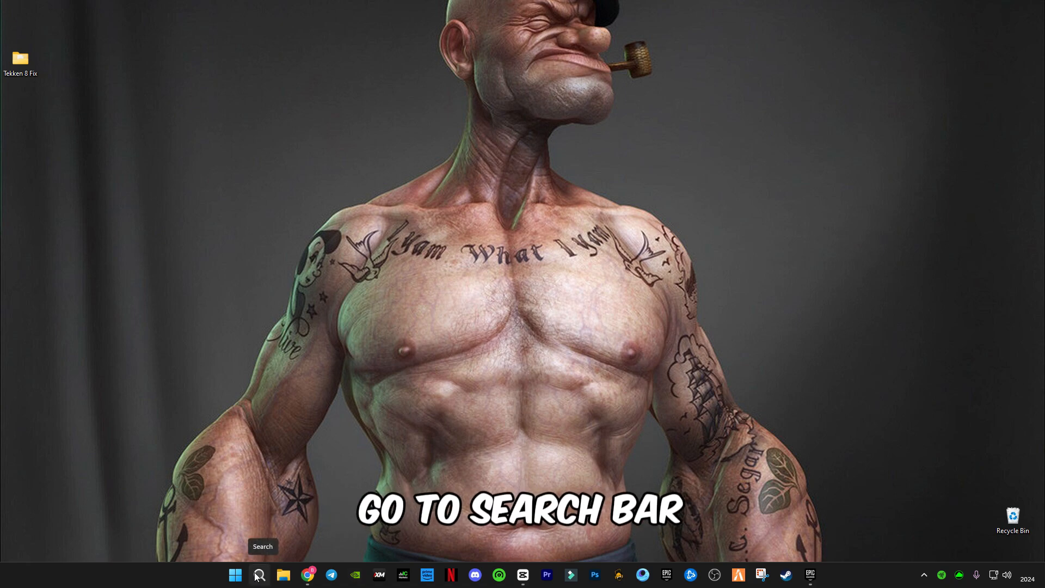
# Step: Via Run 'temp', delete the Windows Temp folder contents, skipping undeletable items
pyautogui.write('run')
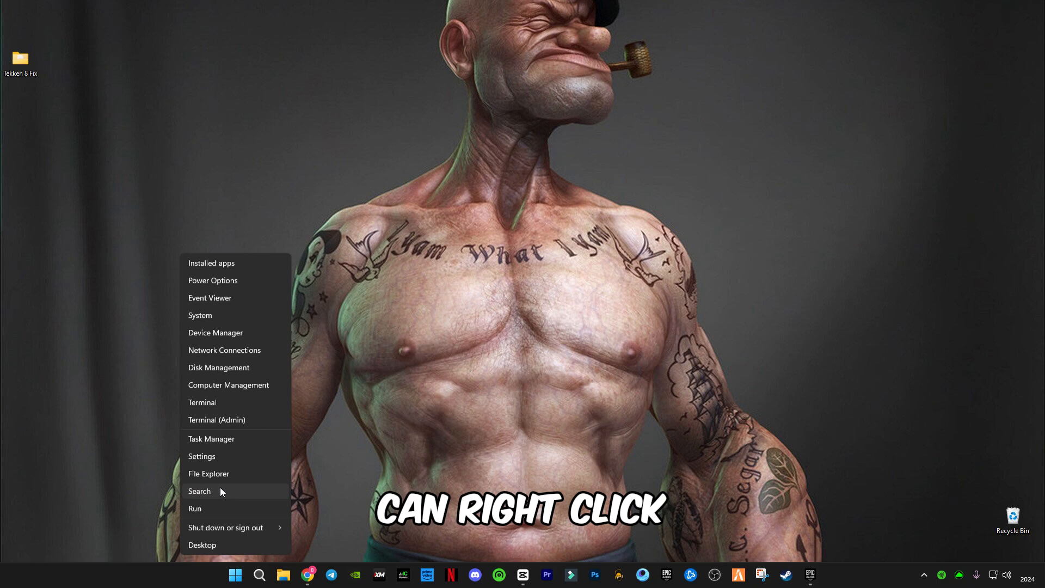
pyautogui.moveTo(195, 515)
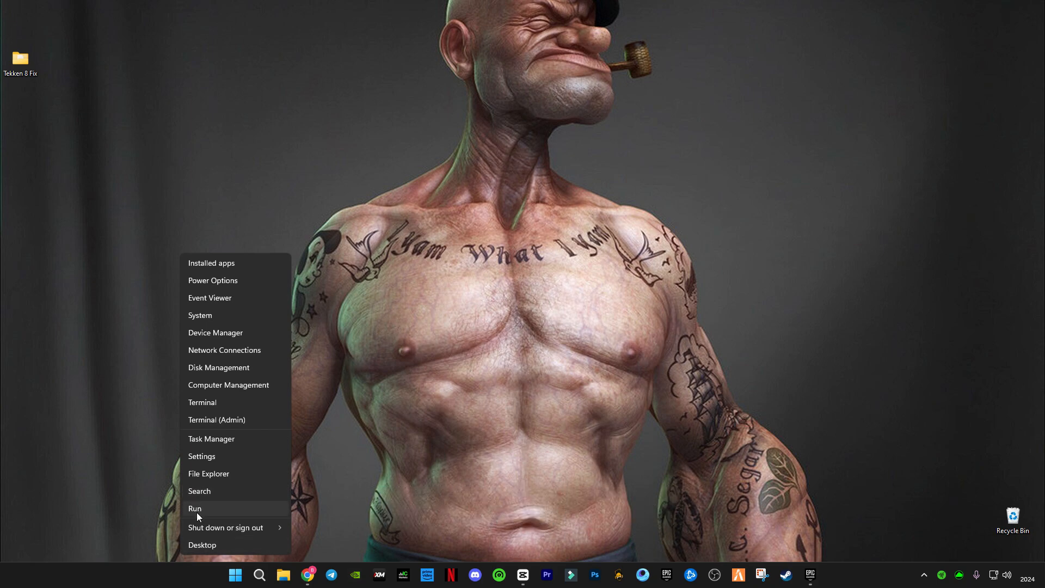
pyautogui.click(194, 508)
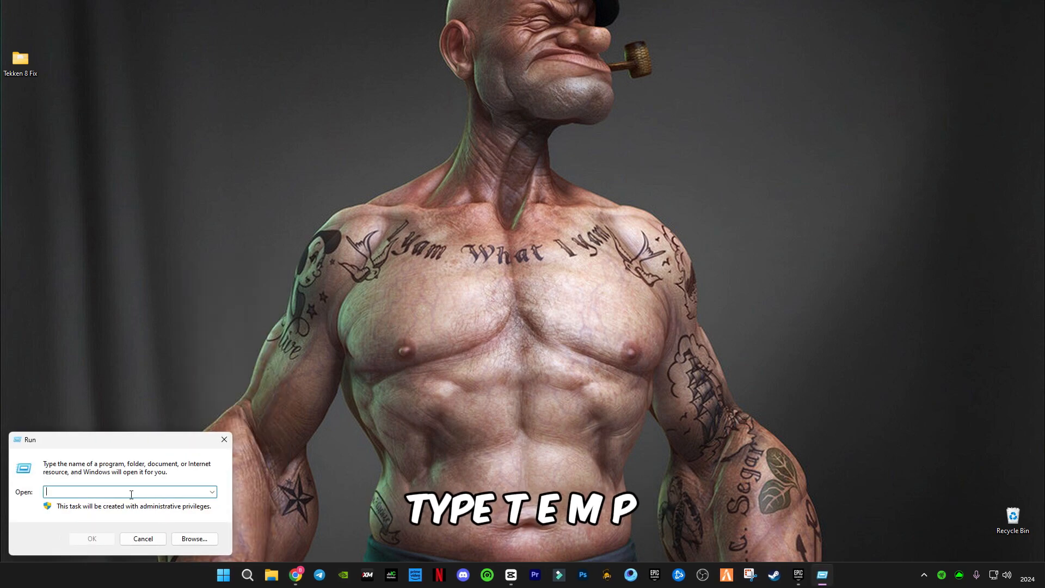
pyautogui.write('temp')
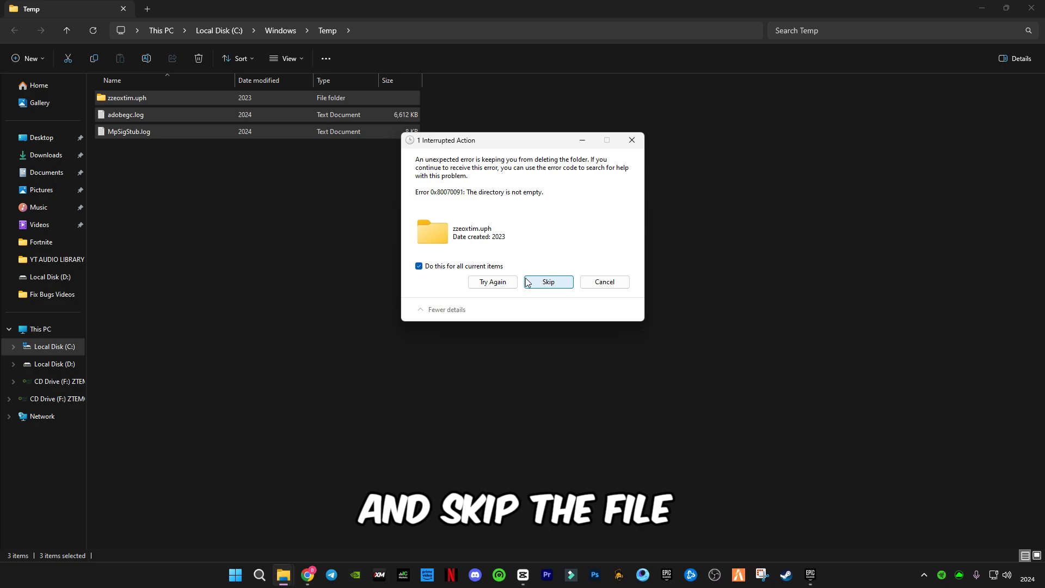
pyautogui.click(547, 281)
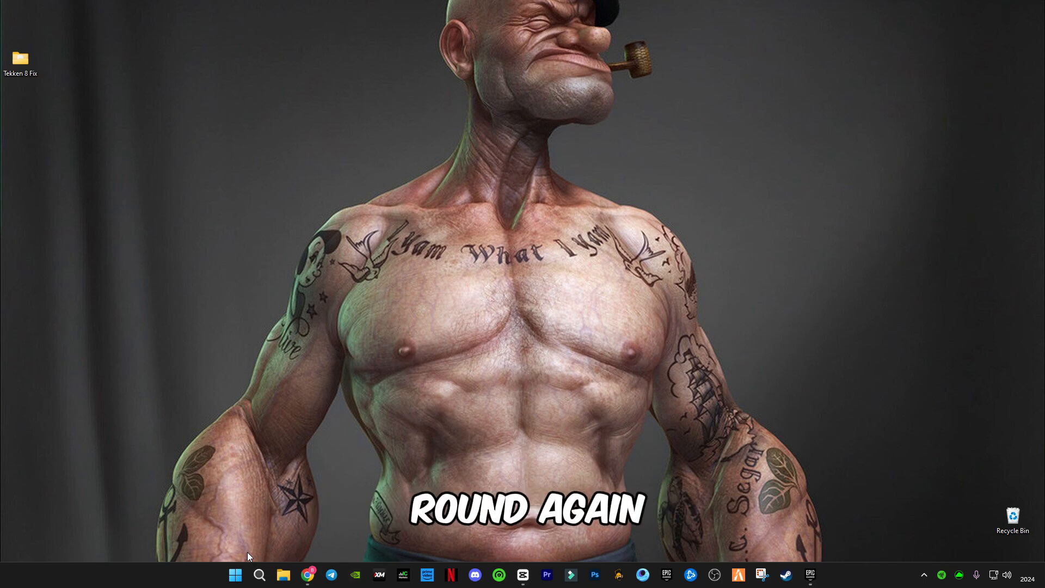
# Step: Via Run '%temp%', delete the user's local Temp contents, skipping in-use items
pyautogui.press('Win+r')
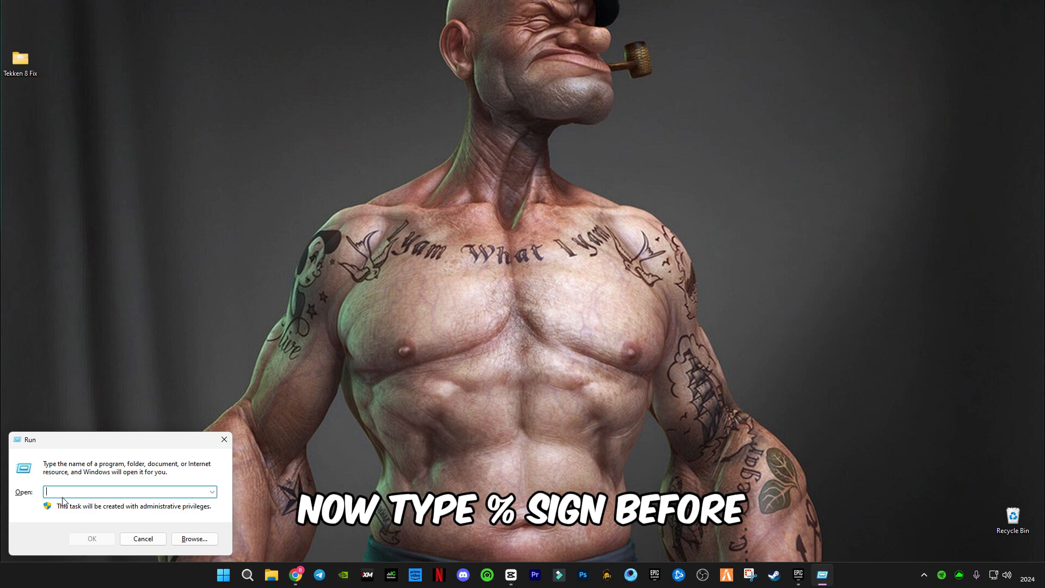
pyautogui.write('%temp%')
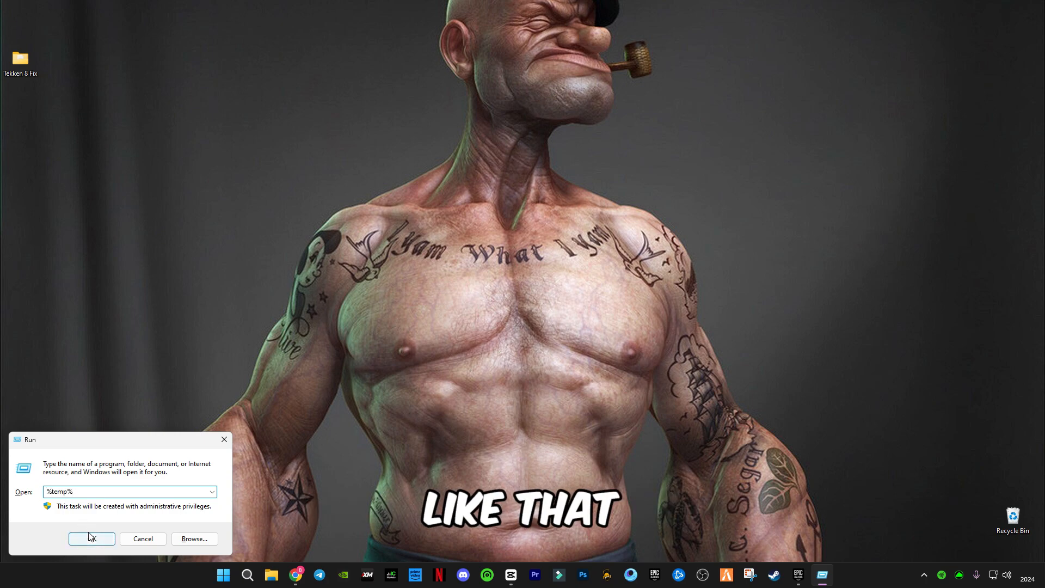
pyautogui.click(92, 539)
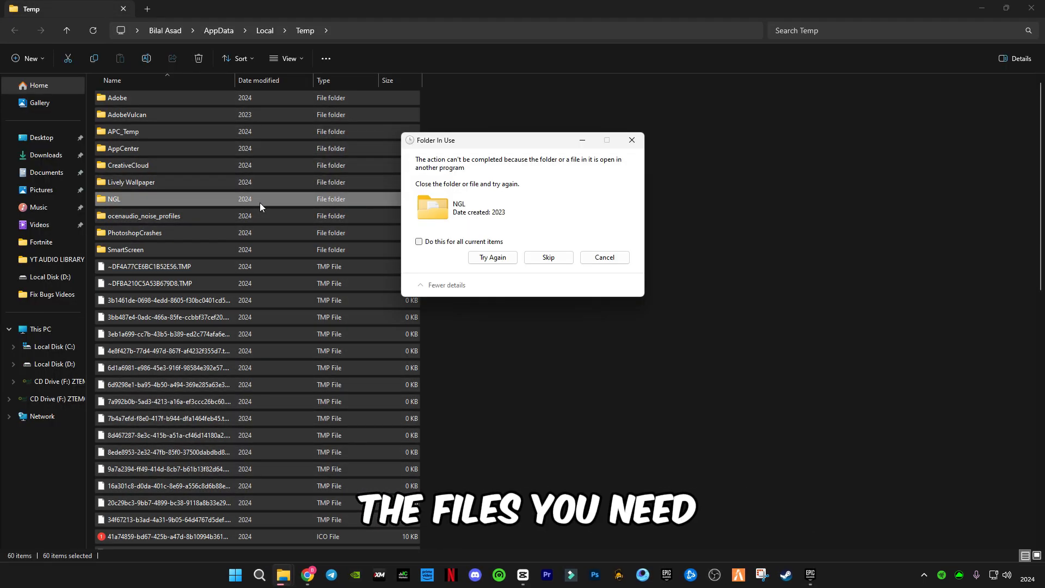
pyautogui.click(548, 257)
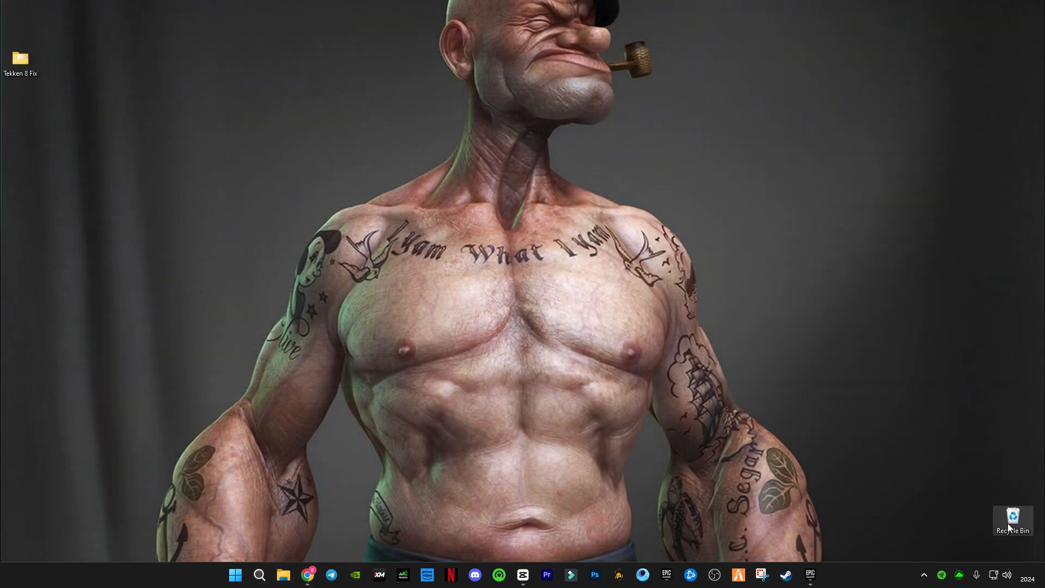
# Step: Empty the Recycle Bin from its desktop icon's context menu
pyautogui.rightClick(1011, 520)
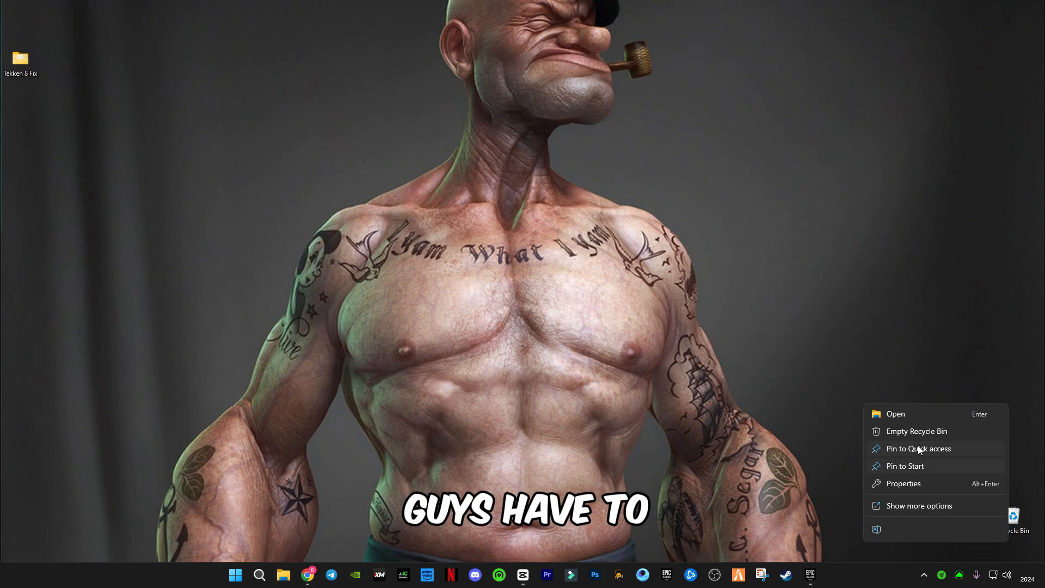
pyautogui.click(916, 431)
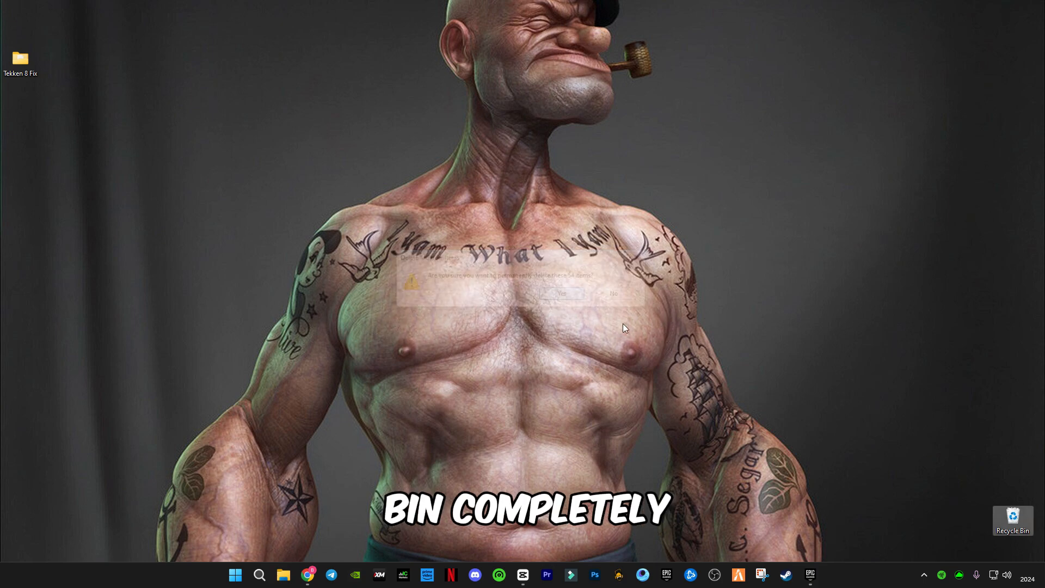